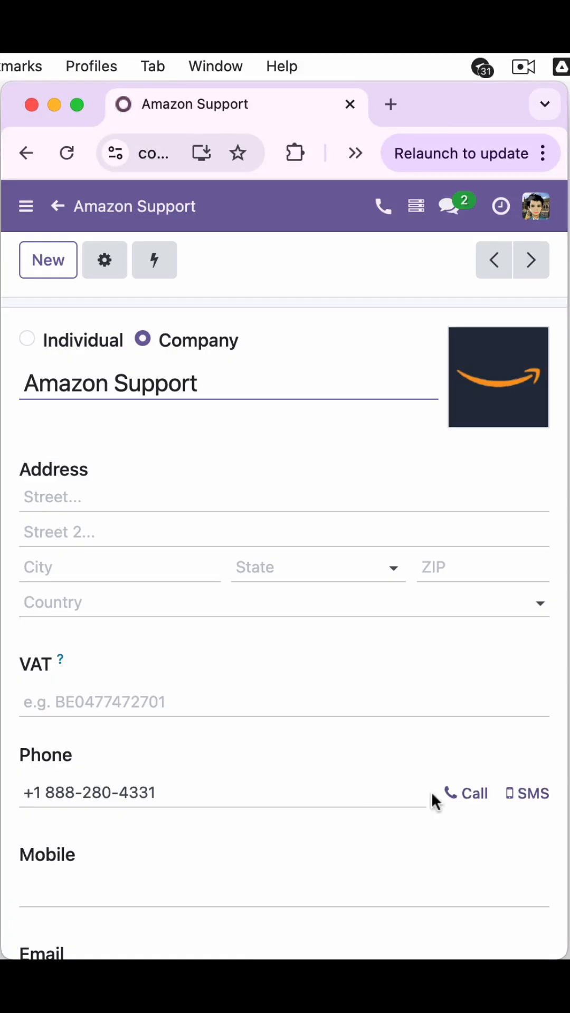
Start a call to Amazon Support, hide the dialer, and view the empty Recorded Calls tab.
left_click(473, 794)
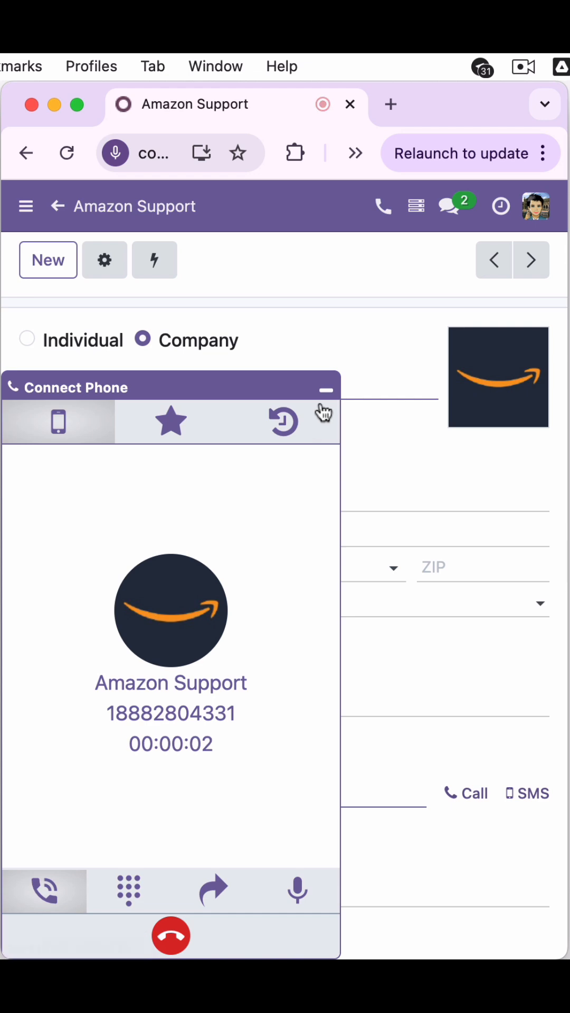
mouse_move(325, 389)
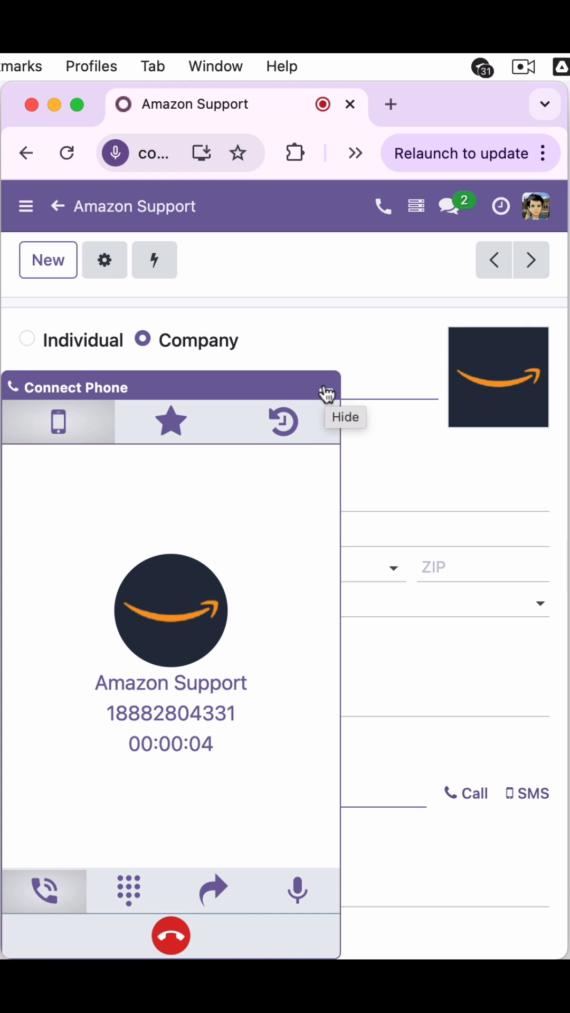
left_click(328, 394)
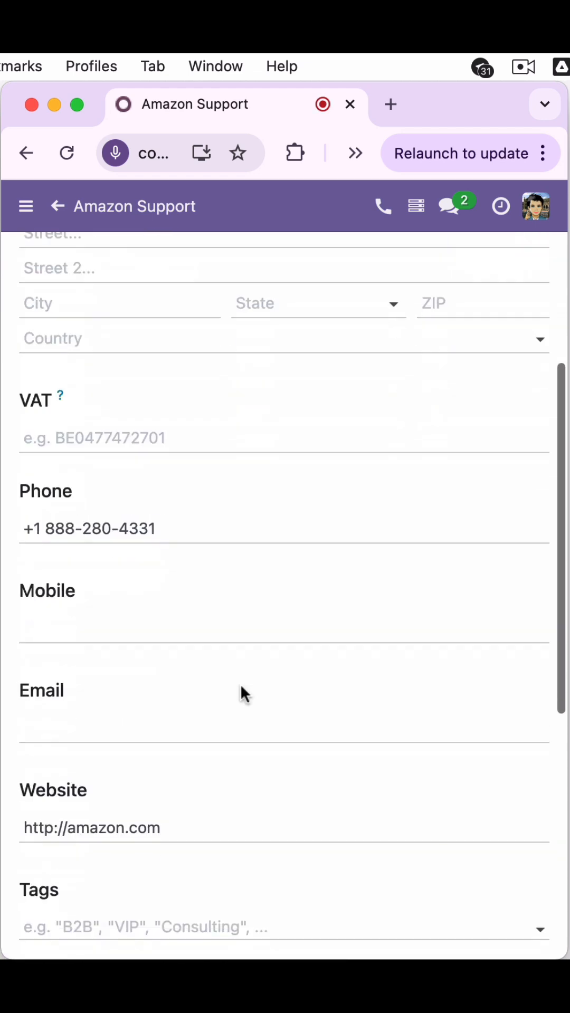
scroll("down", 3)
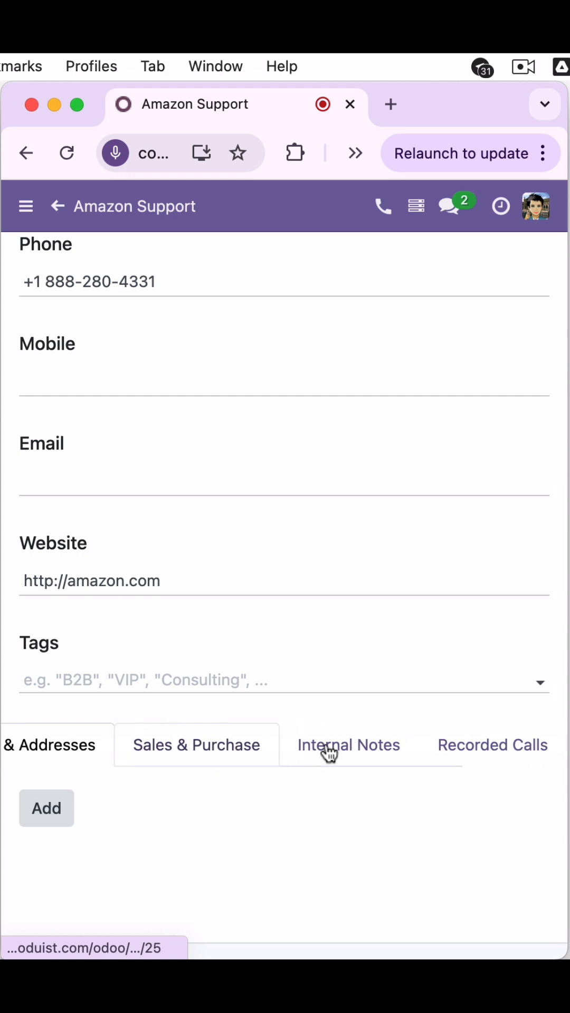
left_click(492, 745)
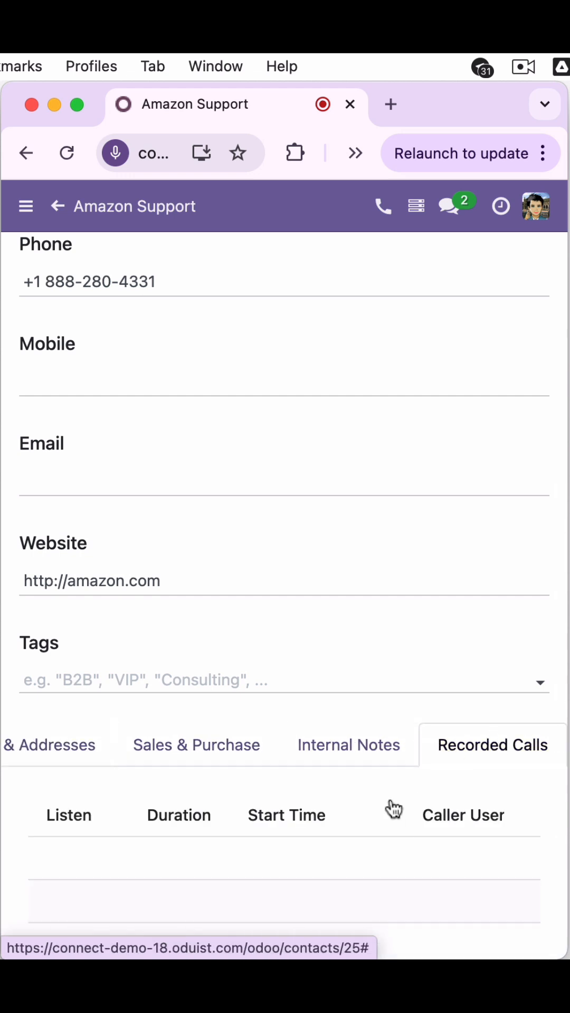
scroll("down", 3)
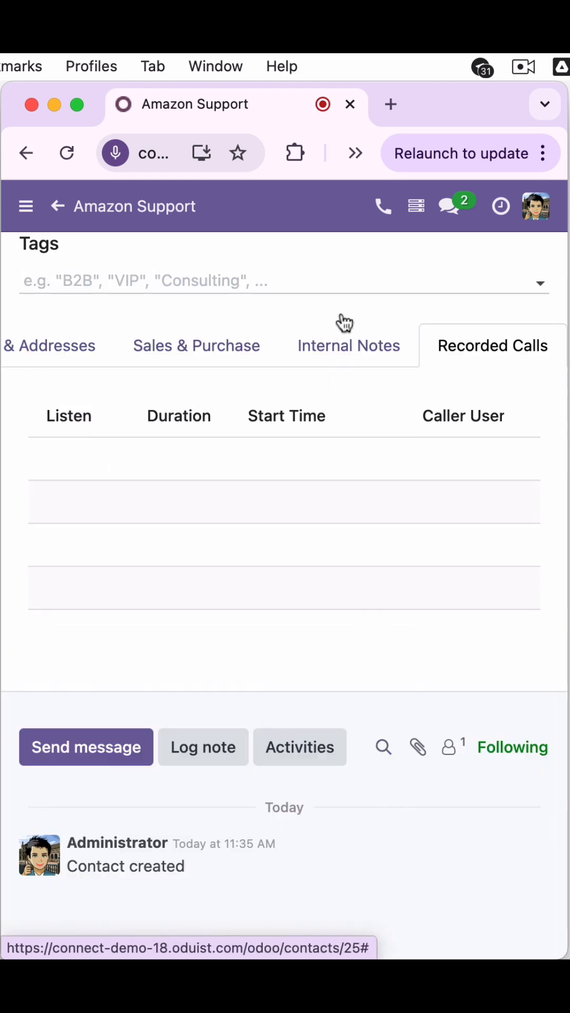
Hang up the Amazon Support call from the Connect Phone dialer and hide the dialer.
left_click(383, 205)
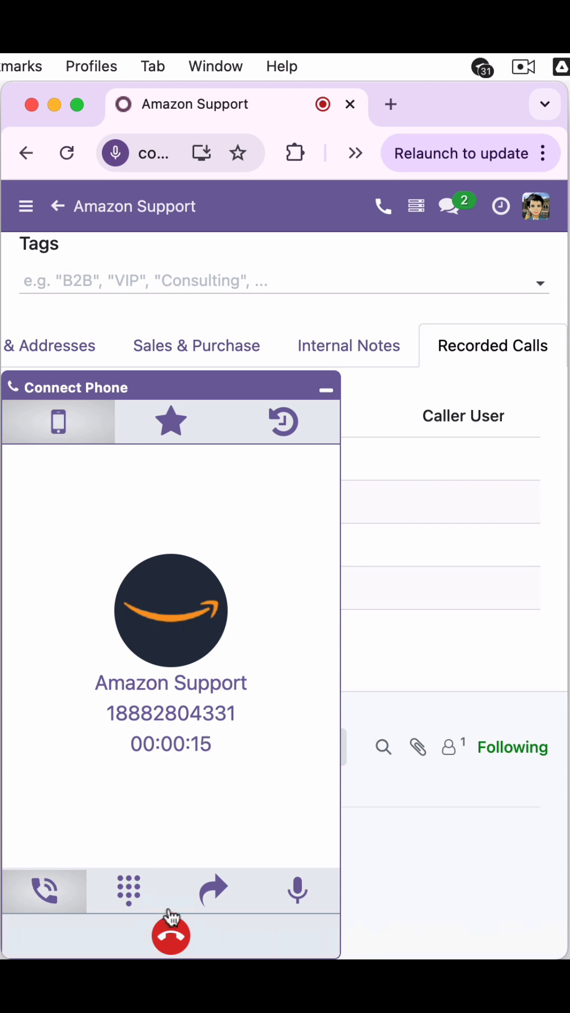
left_click(128, 890)
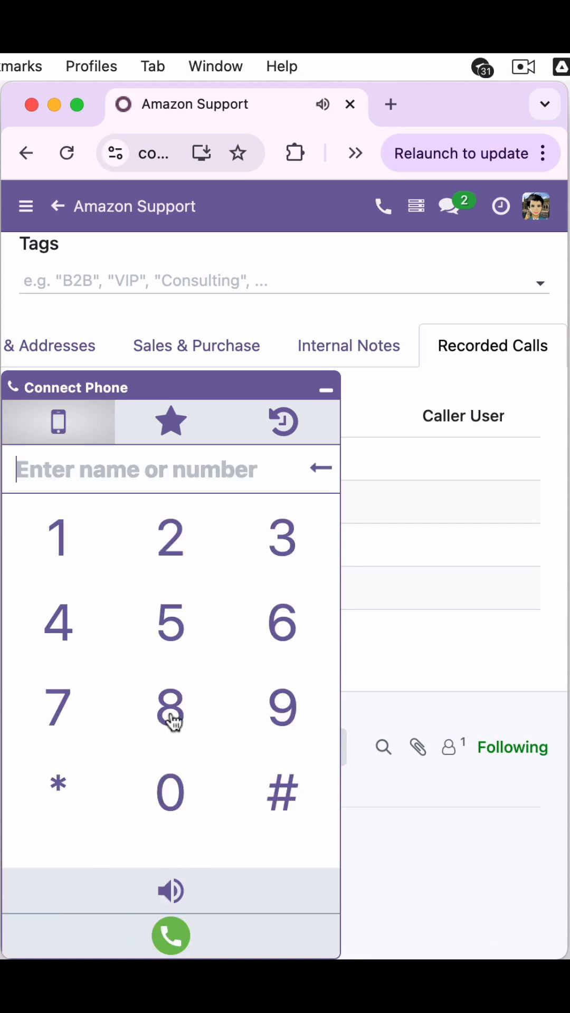
left_click(326, 388)
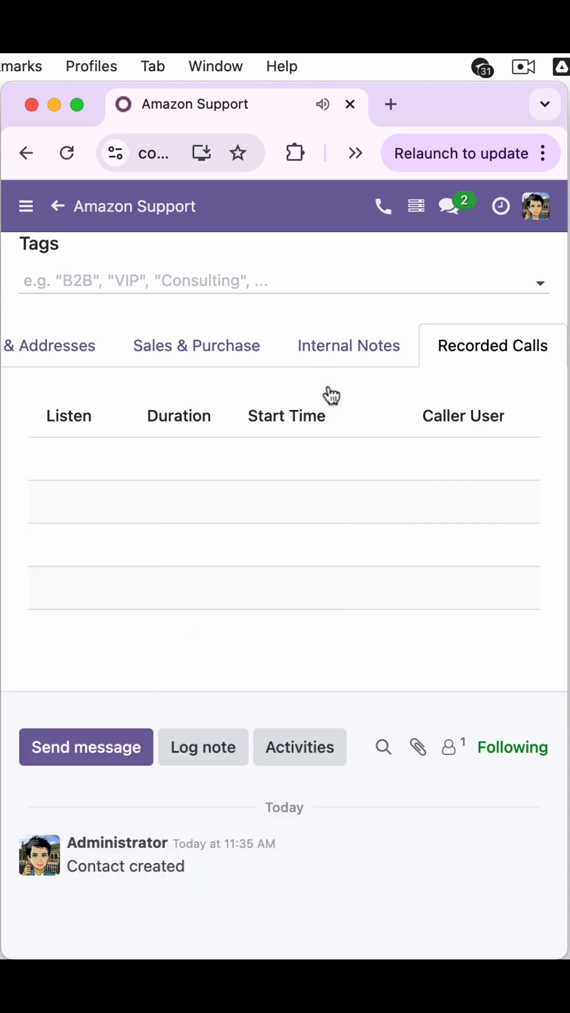
mouse_move(217, 383)
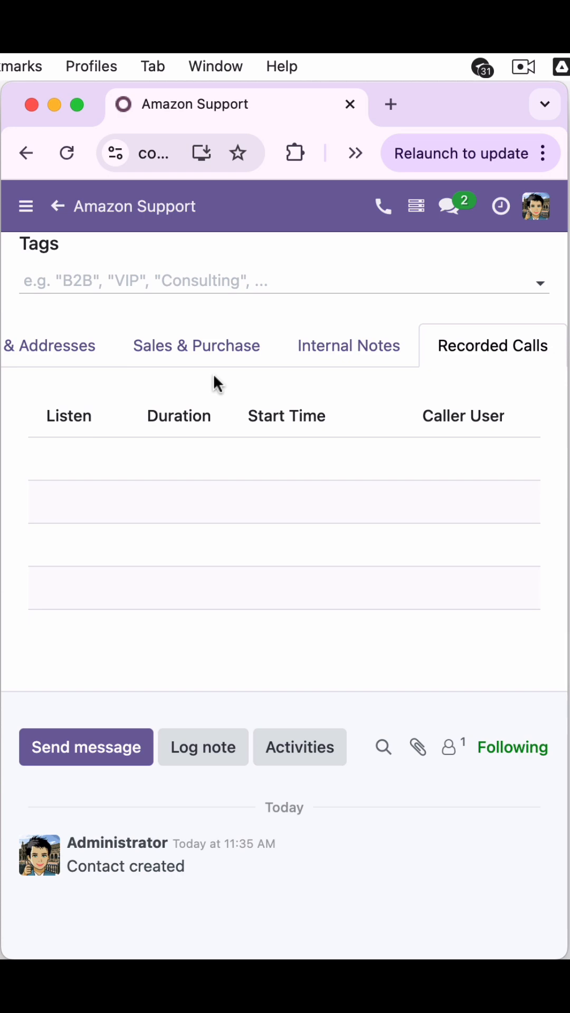
Scroll to the chatter to see the 15-second call log and OdooBot summary.
scroll("up", 3)
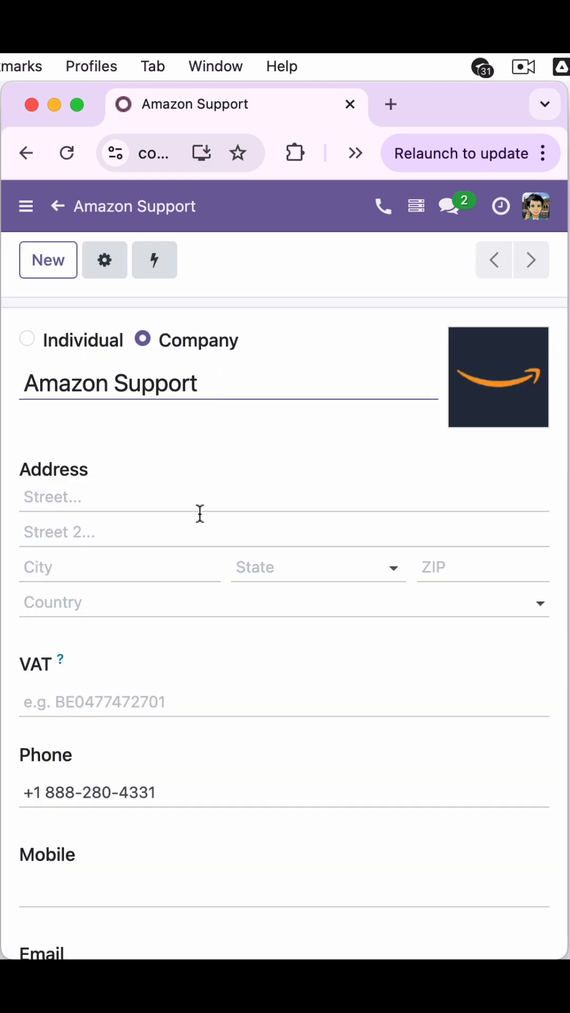
scroll("down", 3)
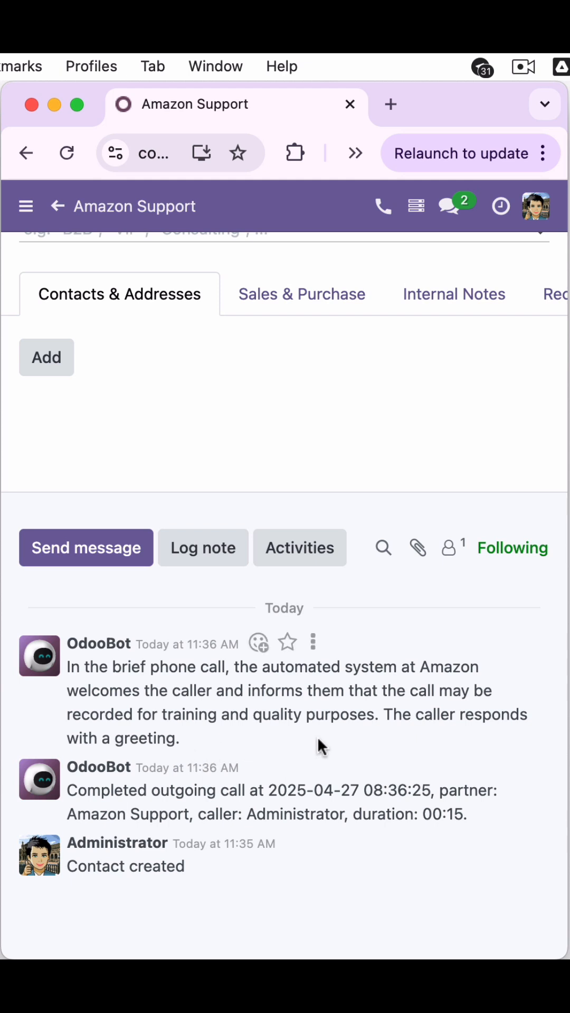
mouse_move(458, 343)
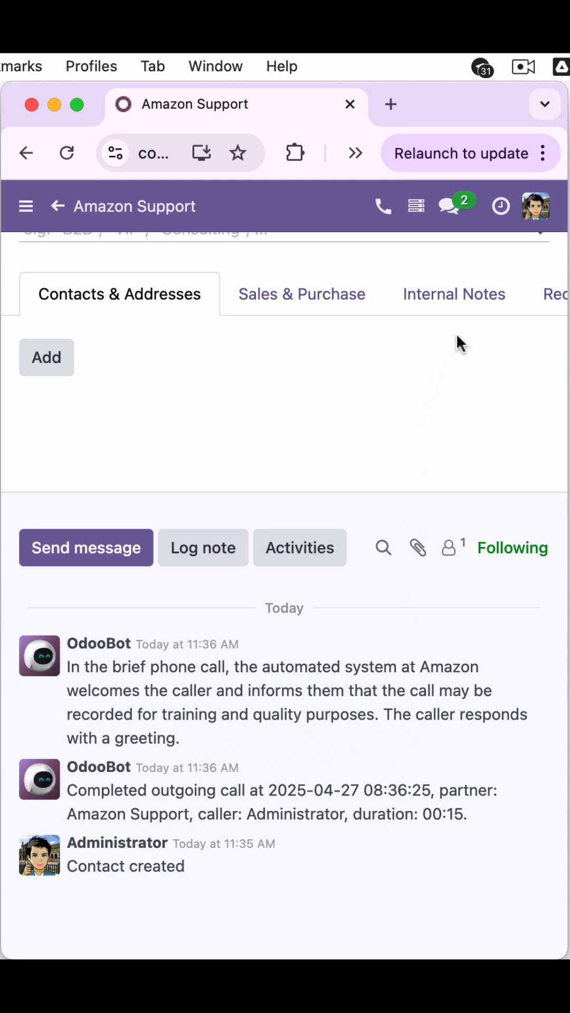
Open the 00:13 Amazon Support recording, review its transcript and summary, then close it.
left_click(493, 294)
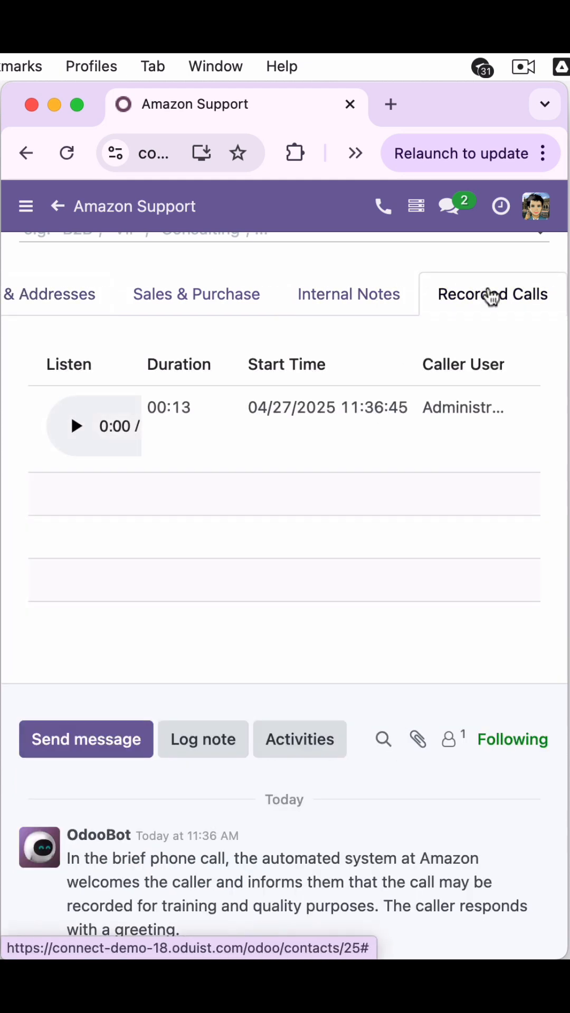
left_click(75, 426)
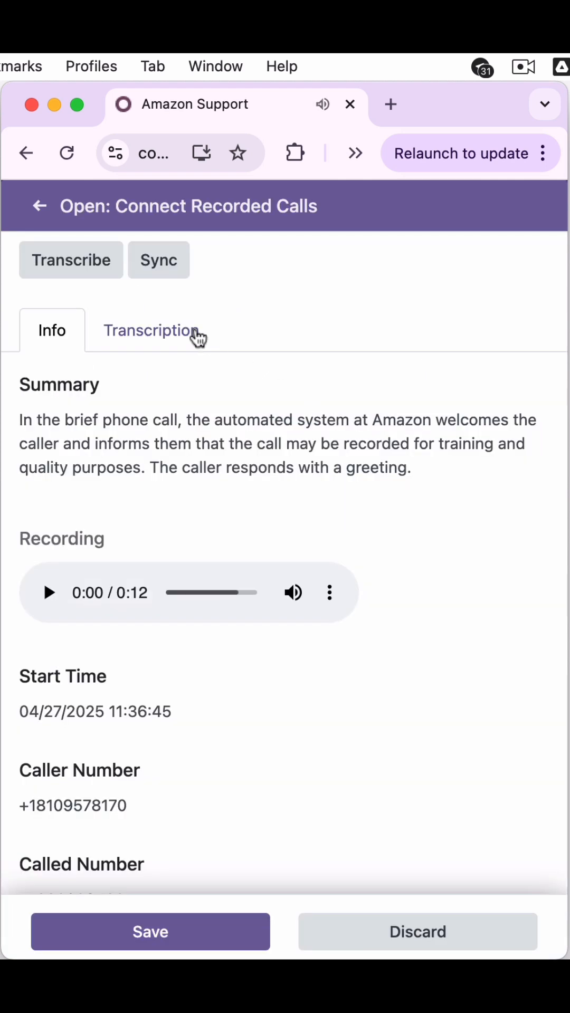
left_click(151, 330)
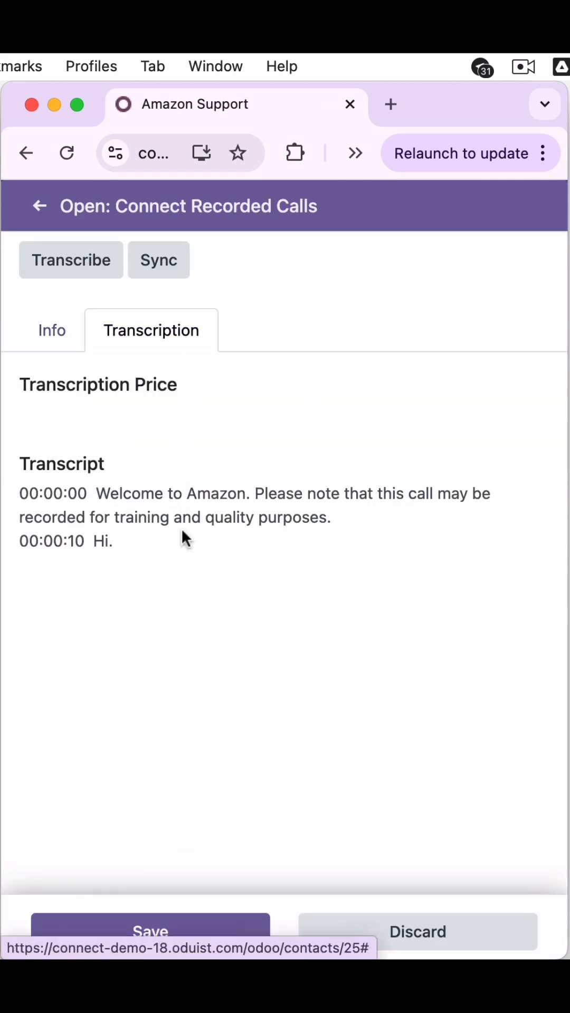
left_click(52, 330)
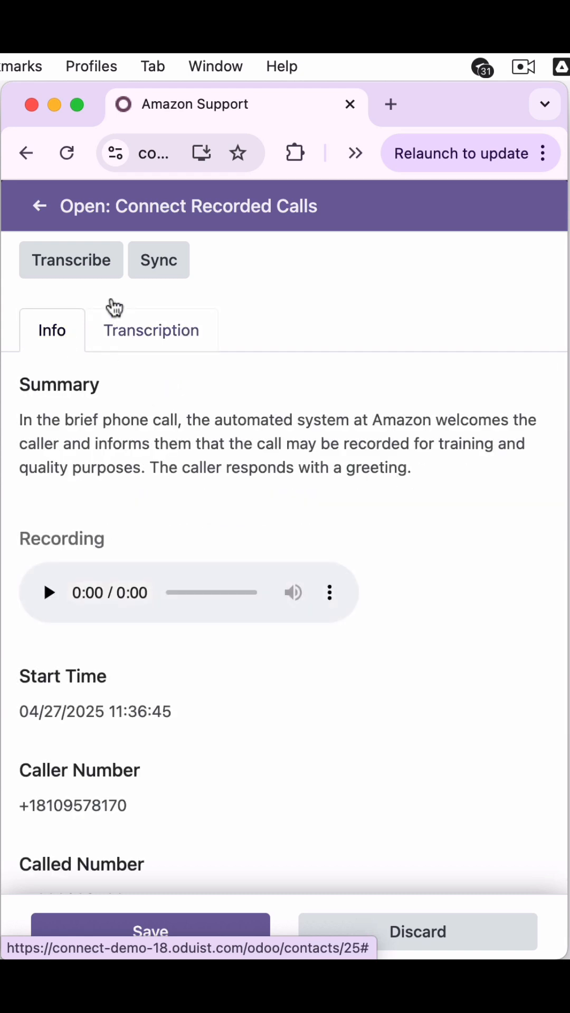
left_click(40, 205)
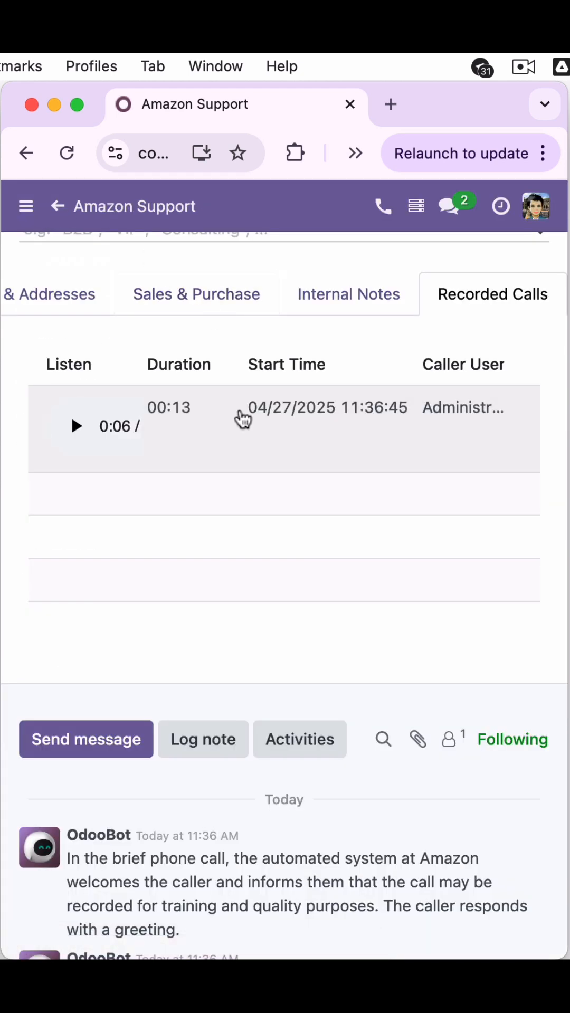
Open the completed outgoing call from the contact's Calls history and review its details.
scroll("up", 3)
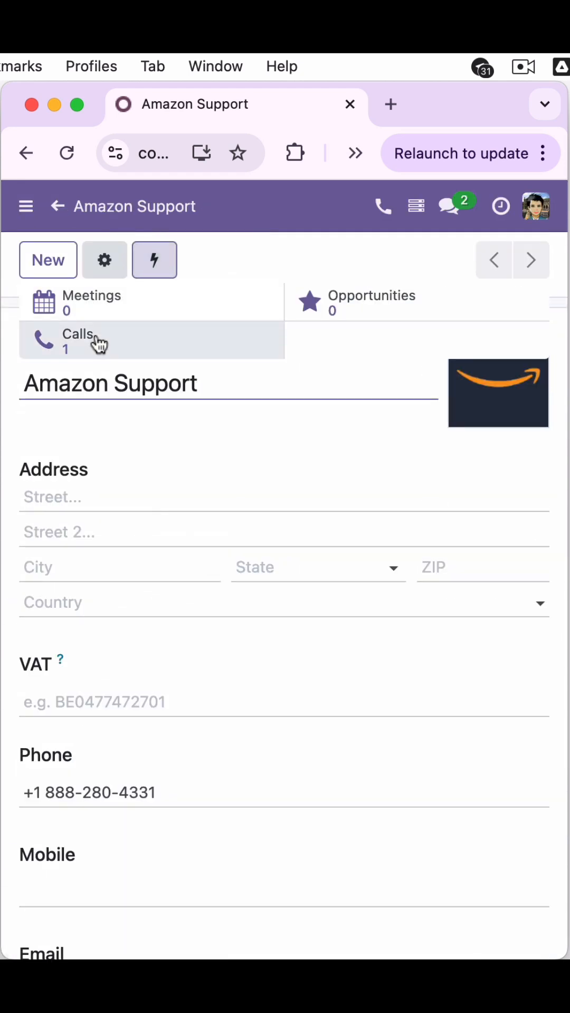
left_click(78, 340)
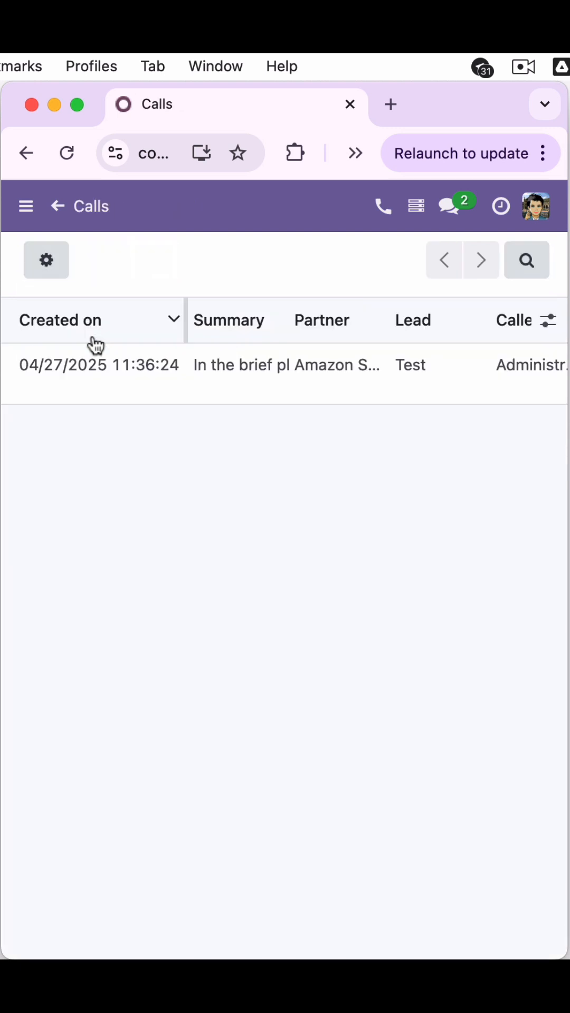
left_click(99, 365)
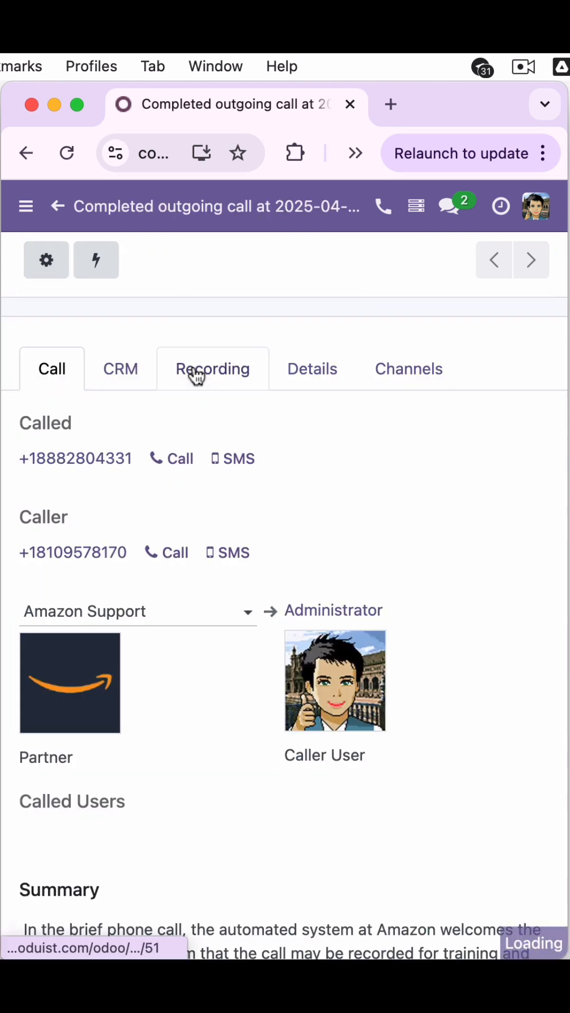
mouse_move(369, 522)
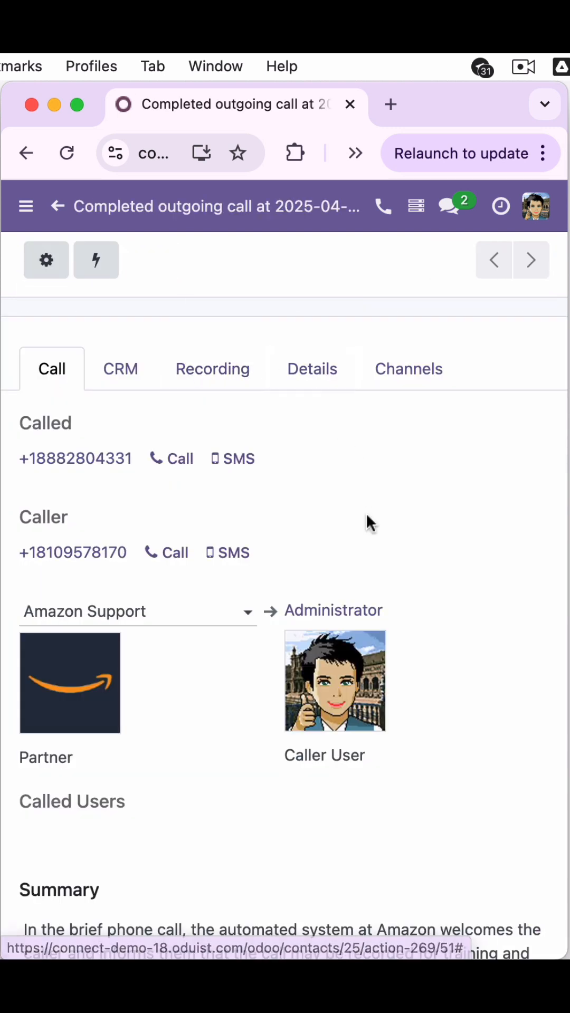
scroll("down", 3)
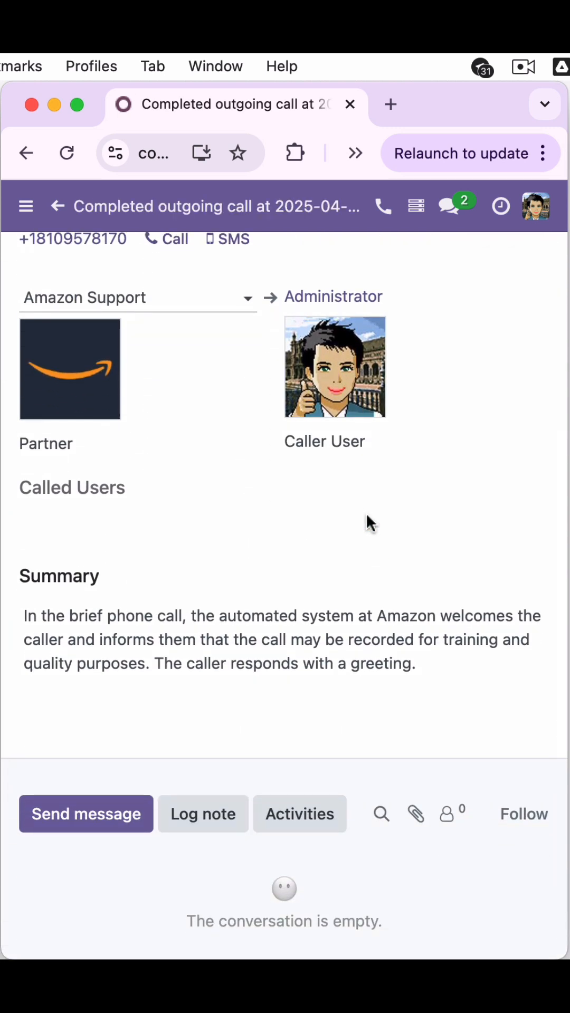